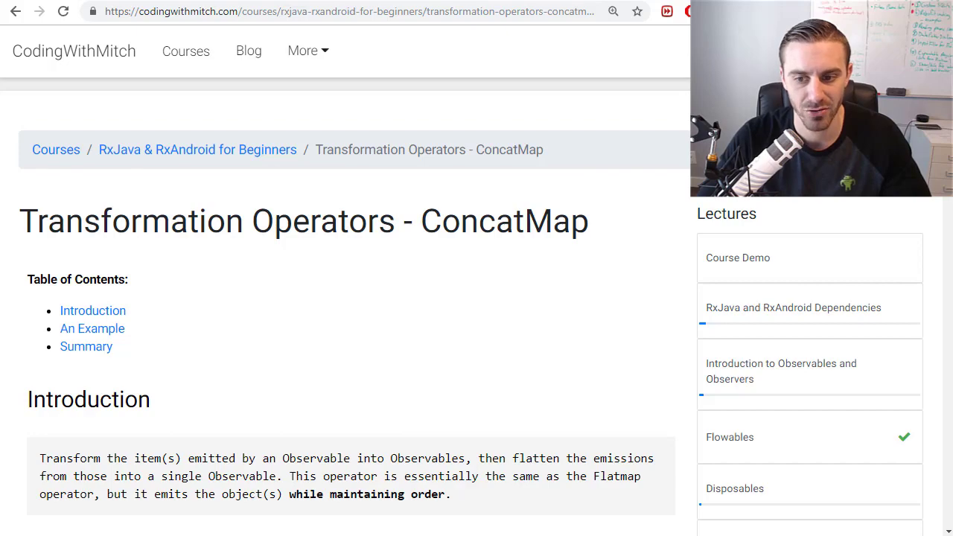
pyautogui.moveTo(566, 278)
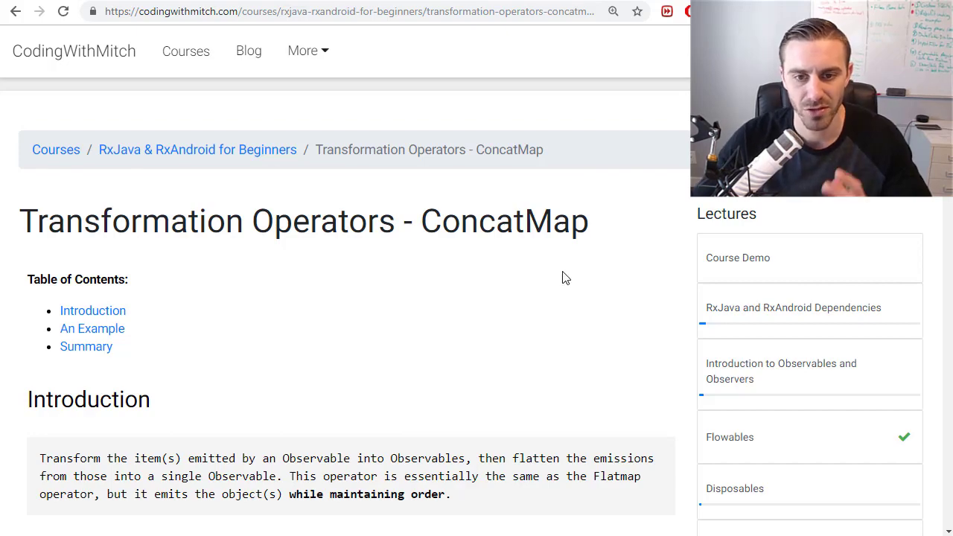
# Step: Scroll the ConcatMap lecture page down to the 'An Example' MainActivity.java listing
pyautogui.scroll(-3)
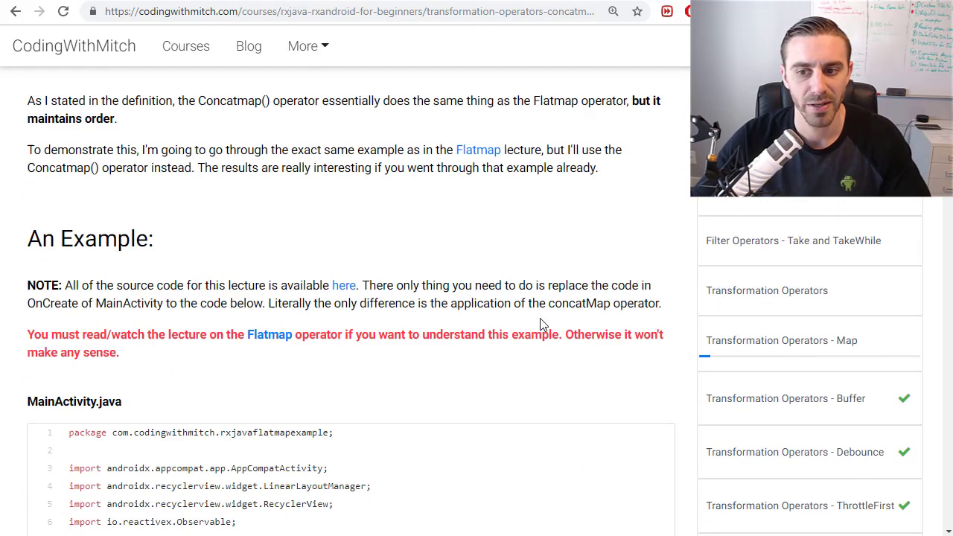
pyautogui.scroll(-3)
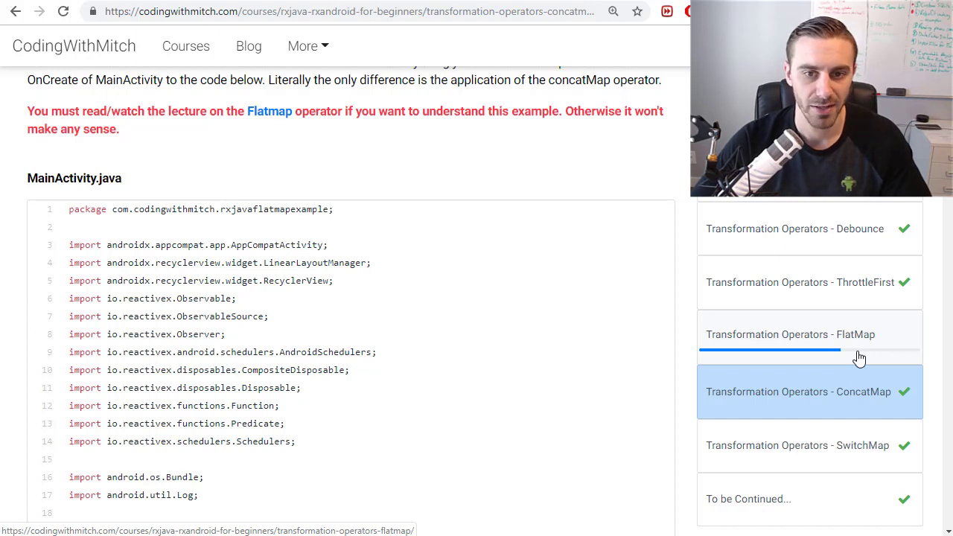
pyautogui.moveTo(815, 352)
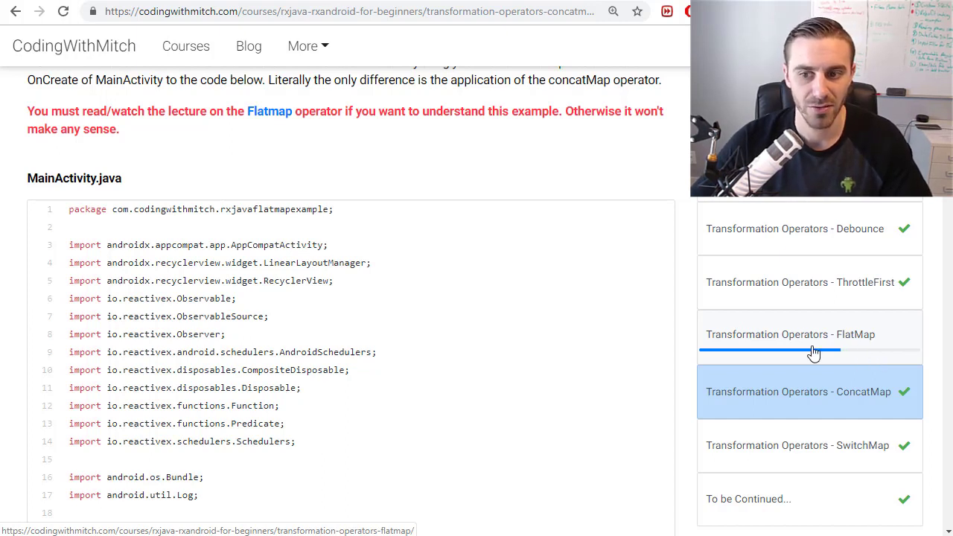
pyautogui.scroll(-3)
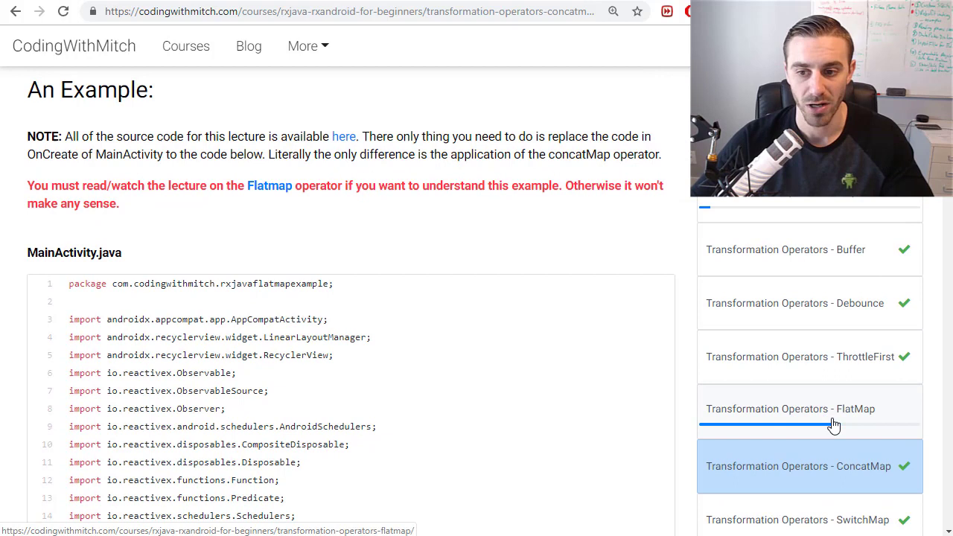
pyautogui.moveTo(483, 390)
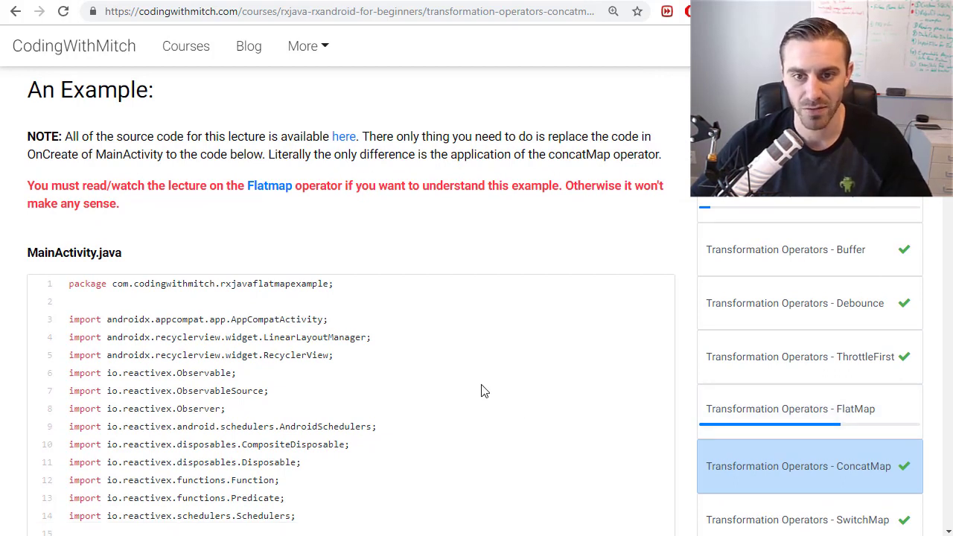
pyautogui.moveTo(472, 364)
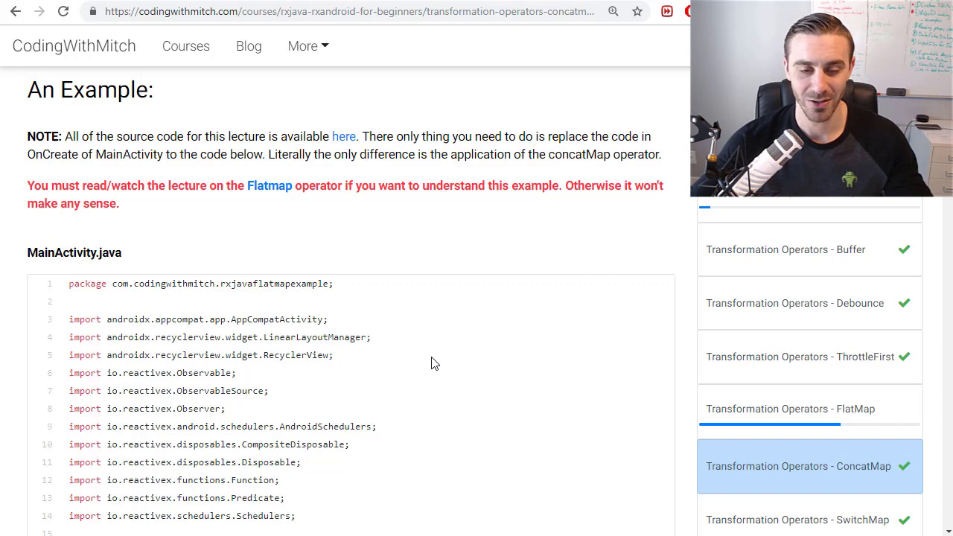
pyautogui.moveTo(480, 335)
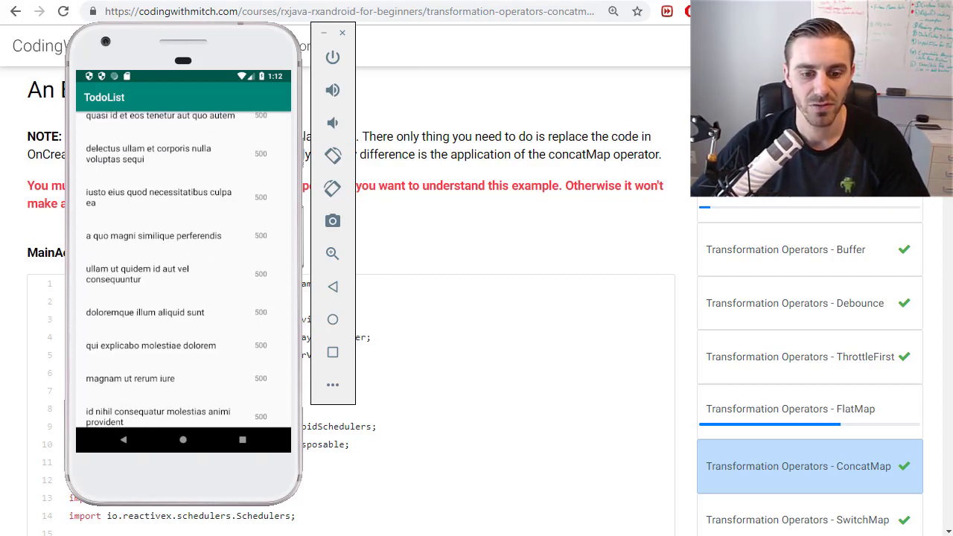
pyautogui.moveTo(415, 424)
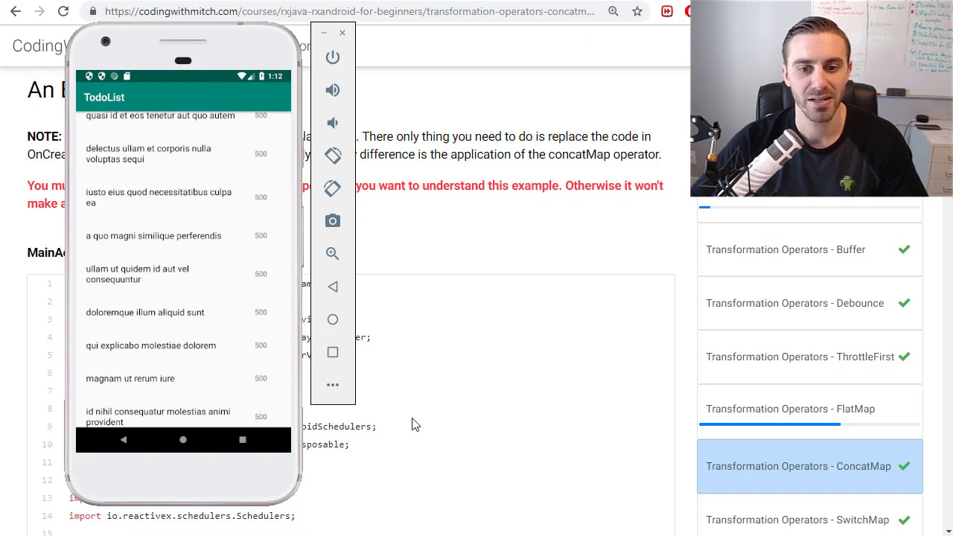
pyautogui.moveTo(440, 434)
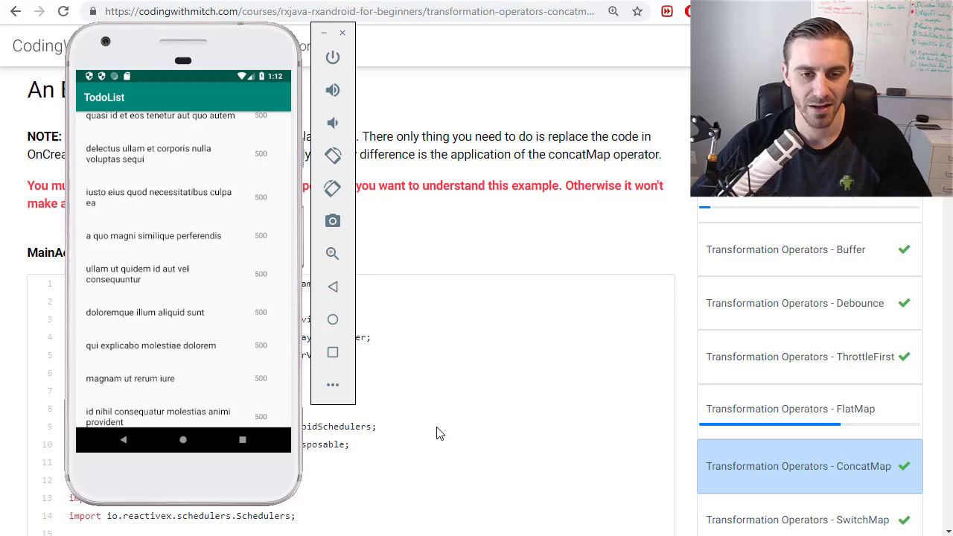
# Step: Switch from the emulator to the RxJava-RxAndroid-Examples project in Android Studio
pyautogui.click(343, 33)
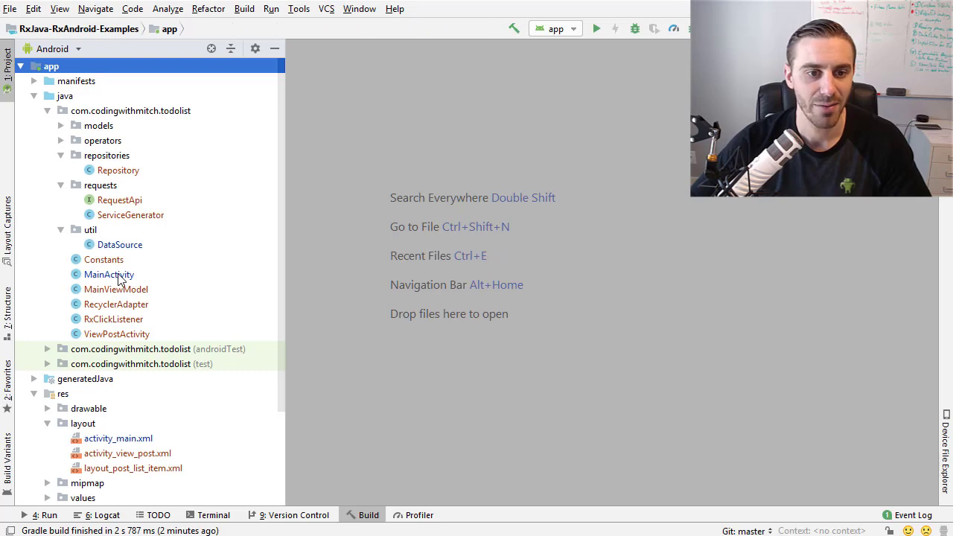
# Step: Replace flatMap with concatMap before getCommentsObservable in MainActivity.java
pyautogui.doubleClick(109, 274)
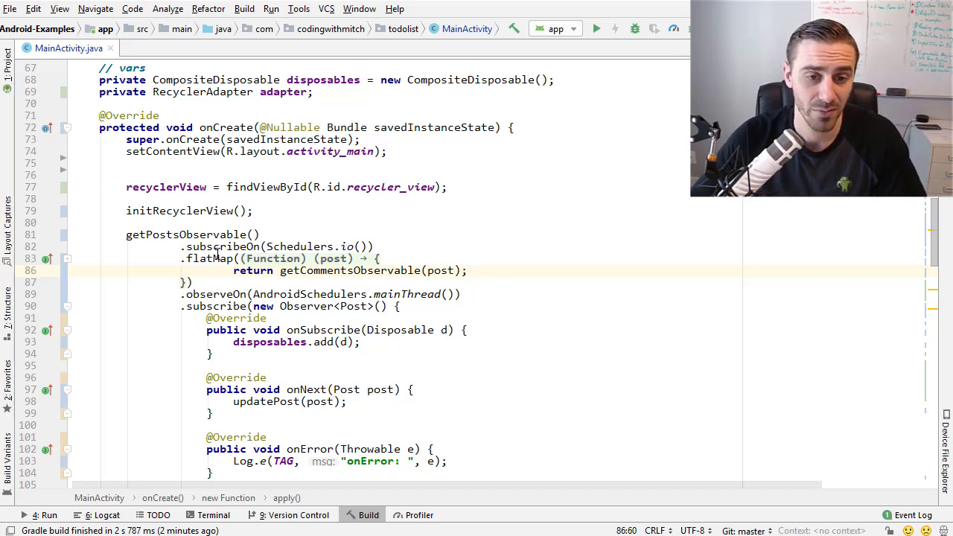
pyautogui.doubleClick(209, 259)
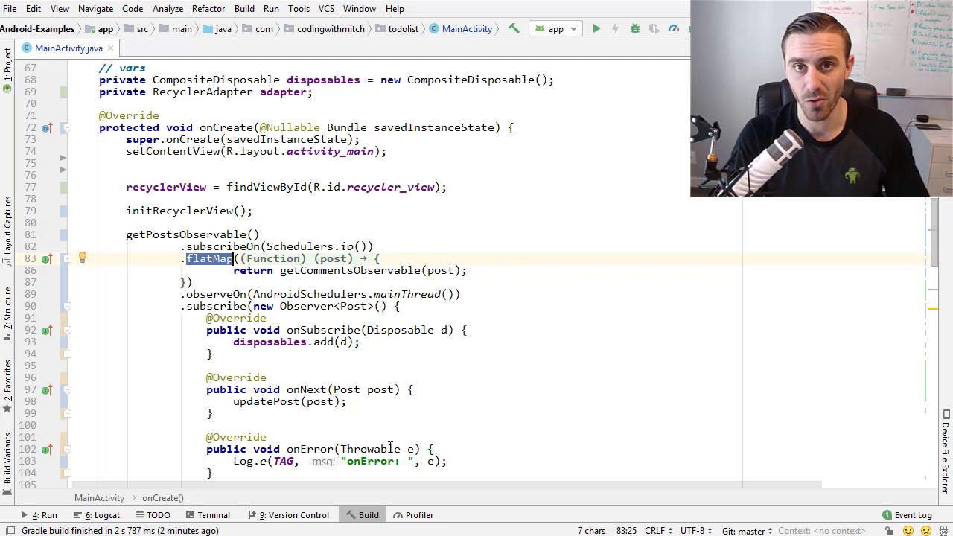
pyautogui.write('concatMap')
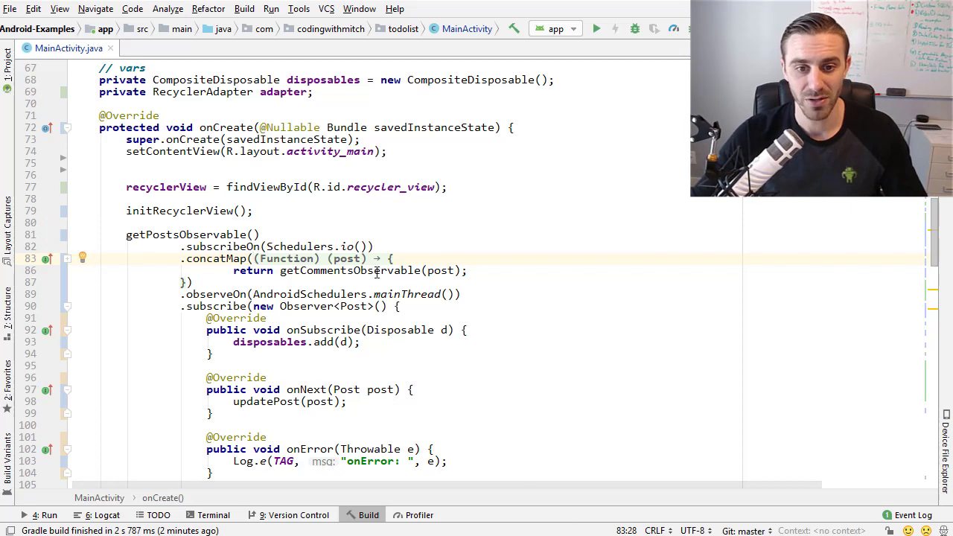
pyautogui.doubleClick(350, 271)
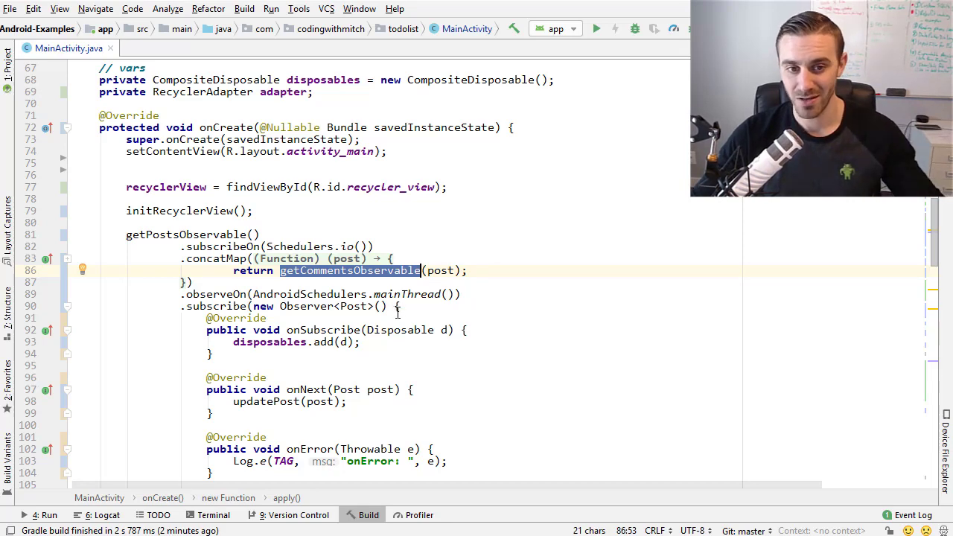
pyautogui.click(596, 28)
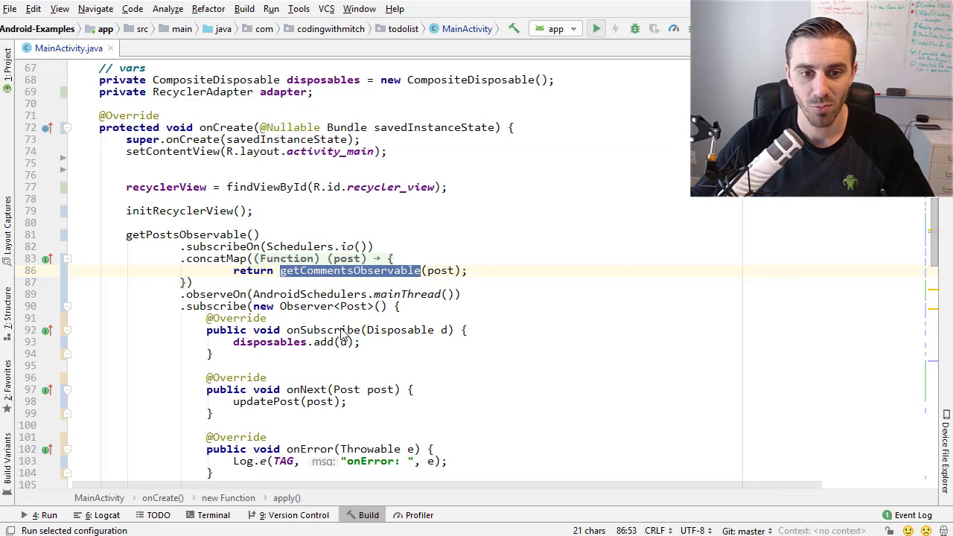
# Step: Run the rebuilt TodoList app on the emulator and watch comment counts fill in from the top
pyautogui.click(596, 29)
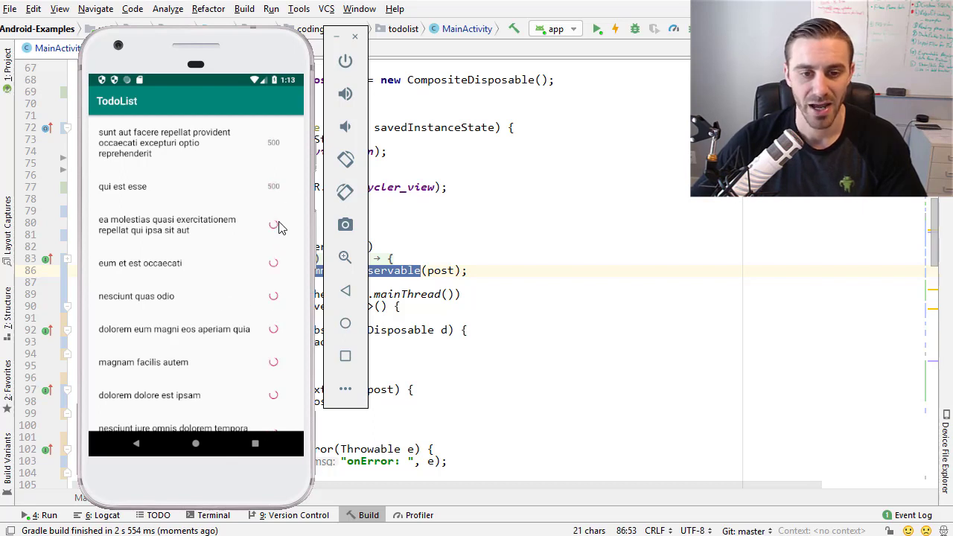
pyautogui.scroll(-3)
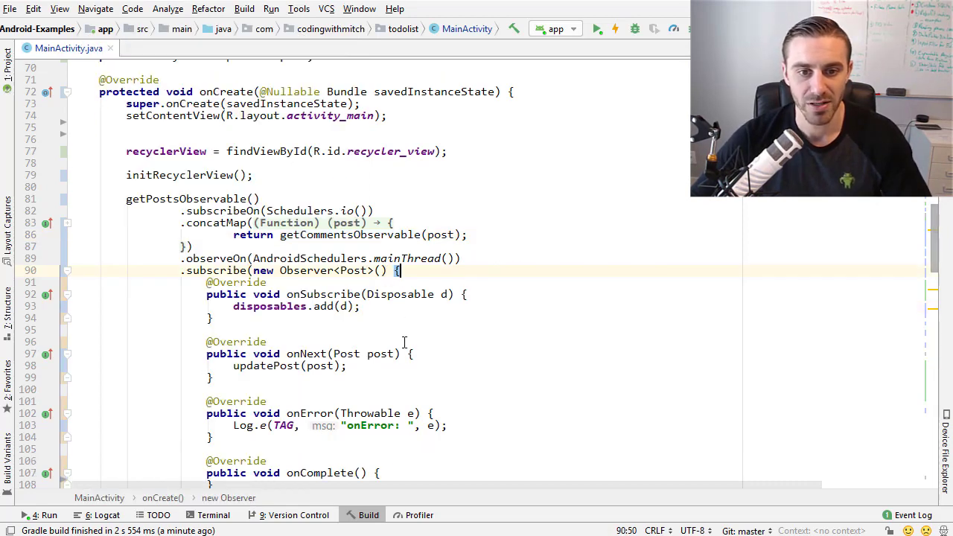
pyautogui.scroll(-3)
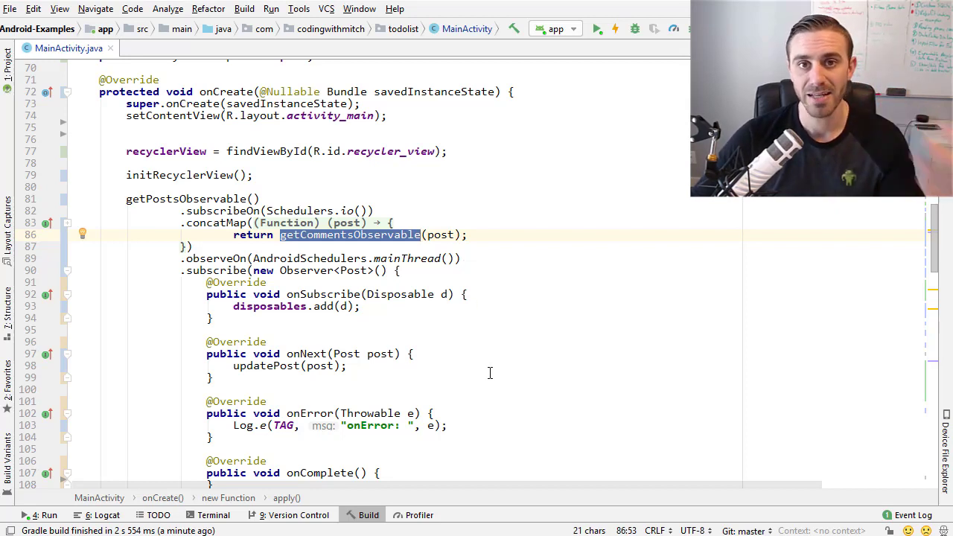
pyautogui.moveTo(498, 381)
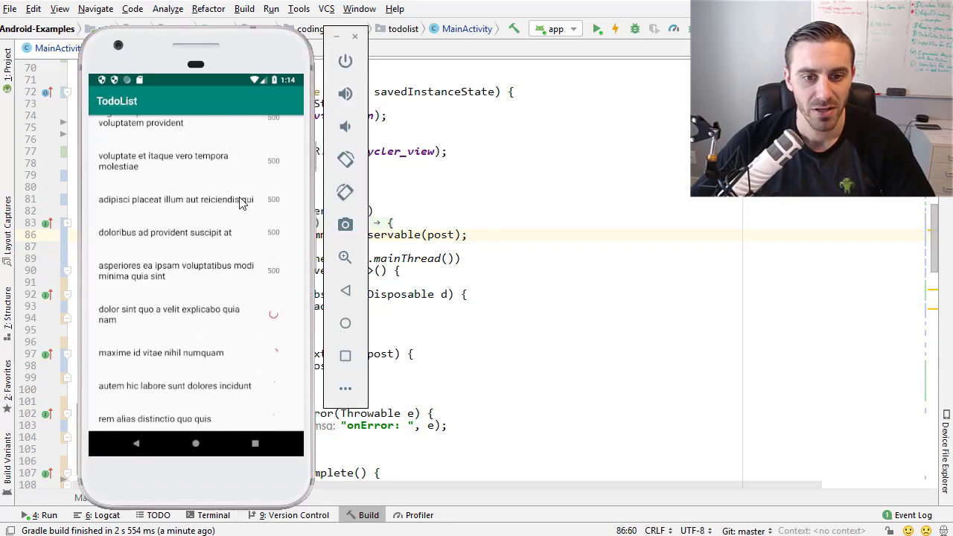
# Step: Scroll down the TodoList list to see later posts still loading their comment counts
pyautogui.scroll(-3)
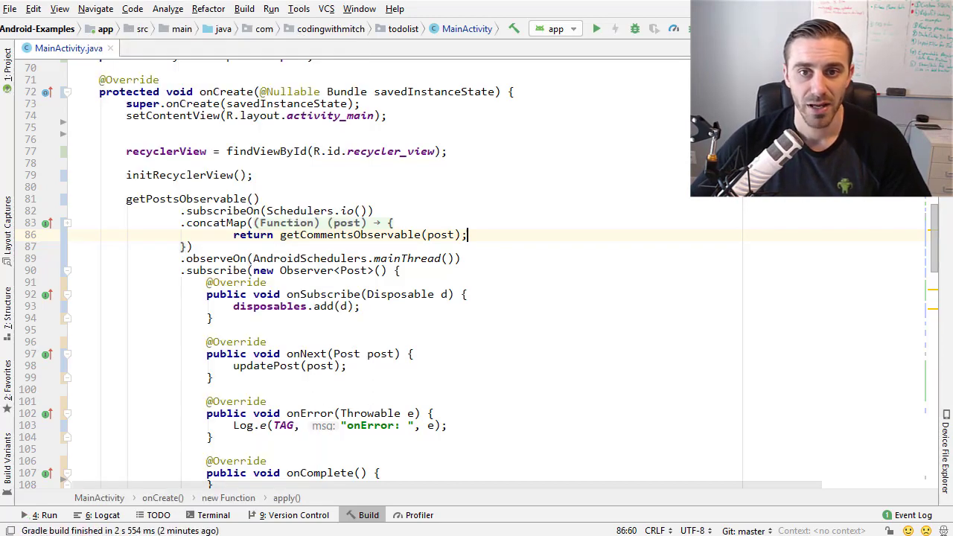
# Step: Return to the ConcatMap lecture page and scroll through its MainActivity.java code
pyautogui.click(798, 402)
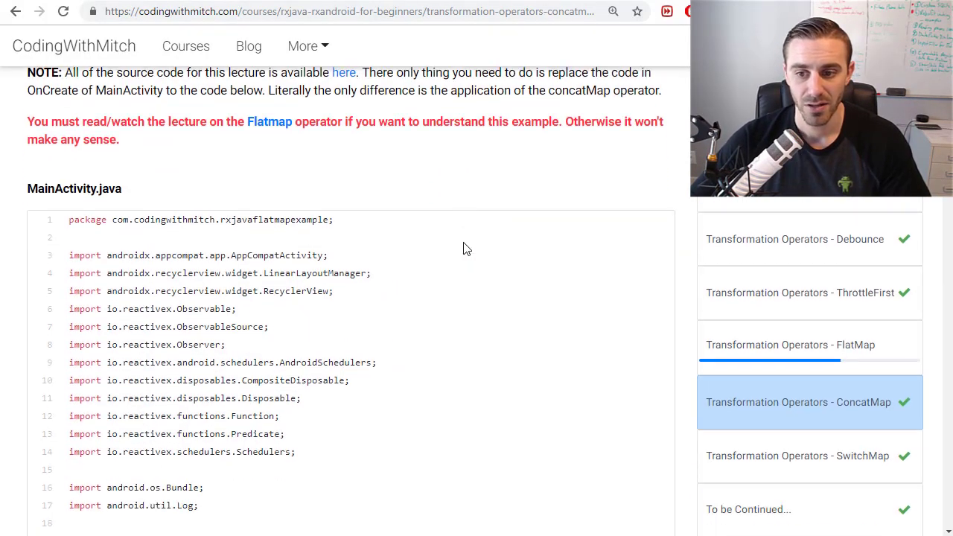
pyautogui.scroll(-3)
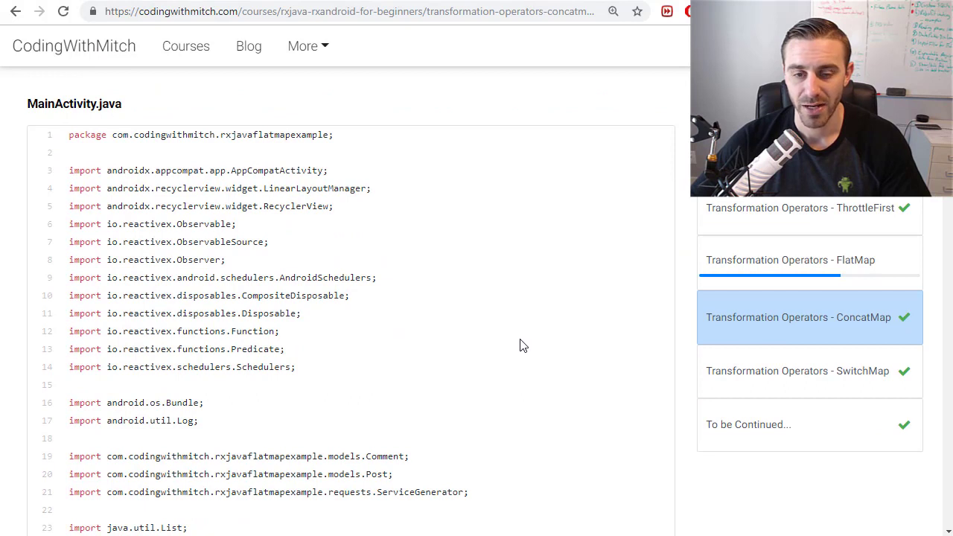
pyautogui.moveTo(861, 387)
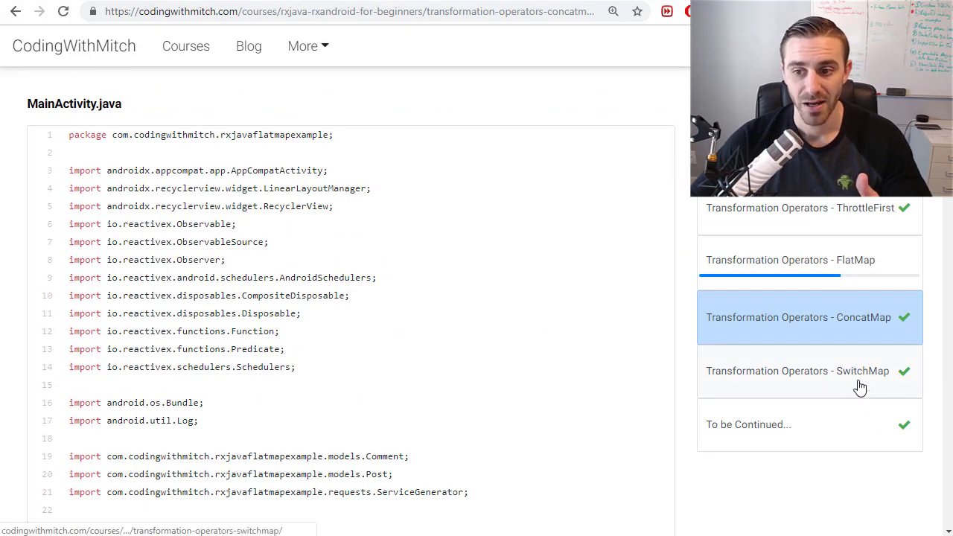